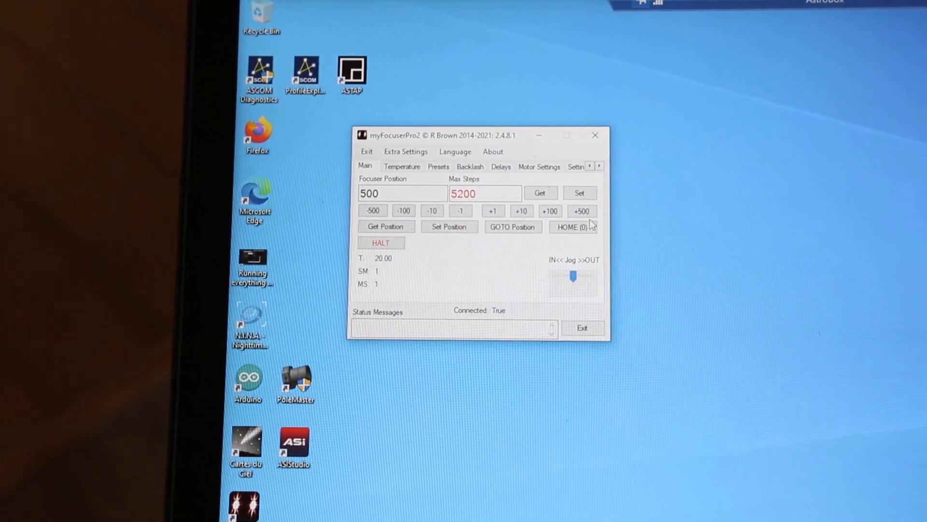
mouse_move(582, 212)
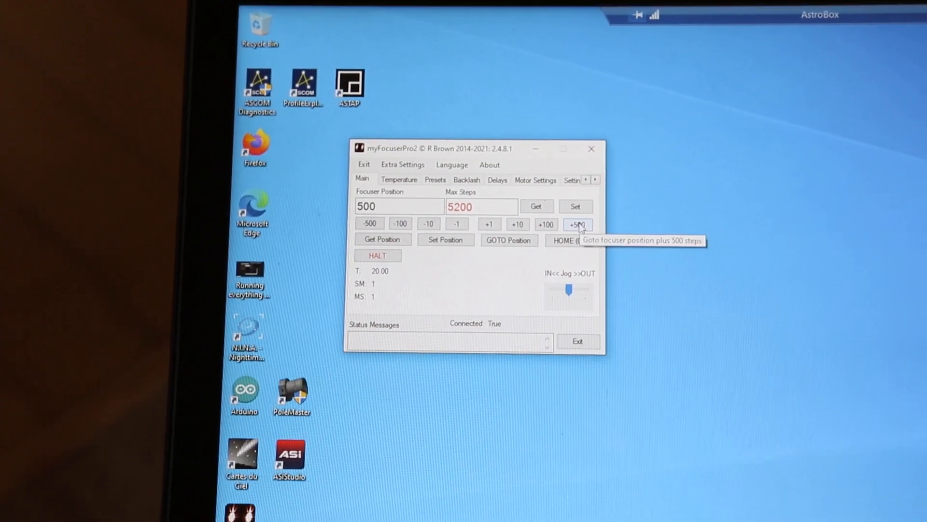
- Move the focuser outward with +500, taking the position from 500 to 1000 of 5200
left_click(578, 224)
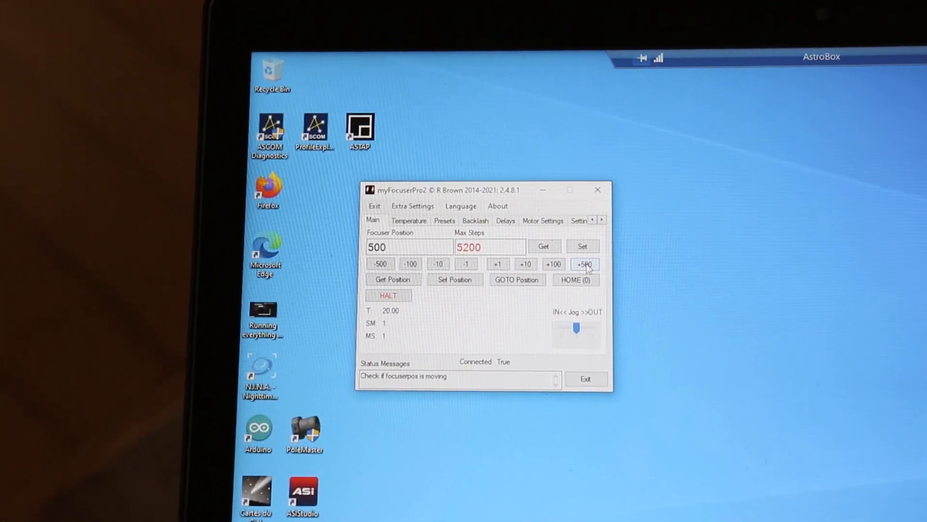
left_click(584, 264)
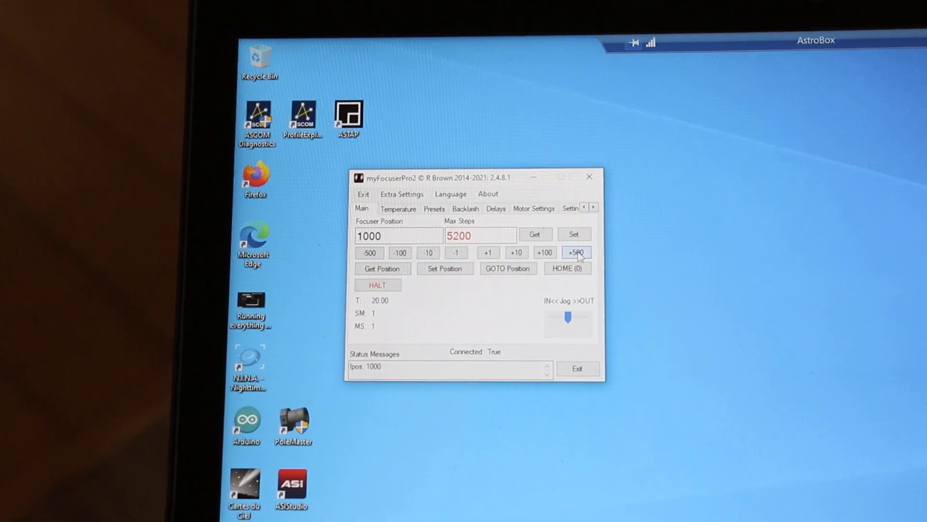